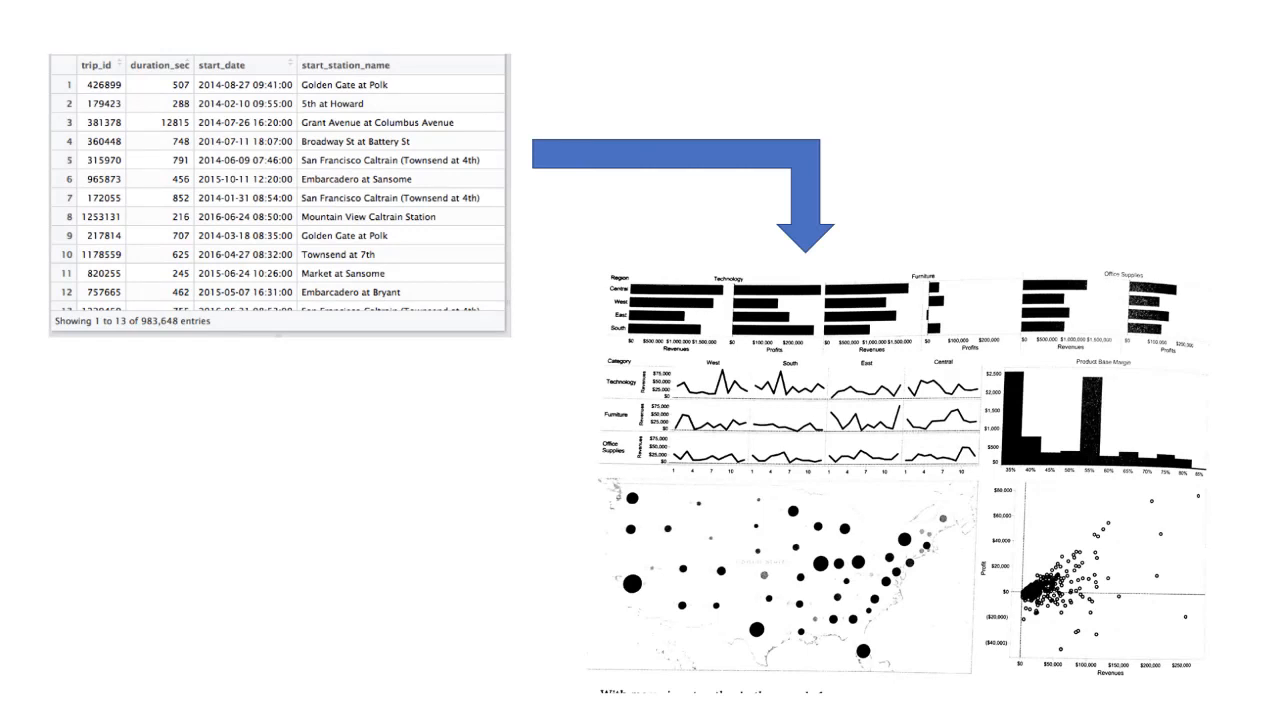
mouse_move(335, 35)
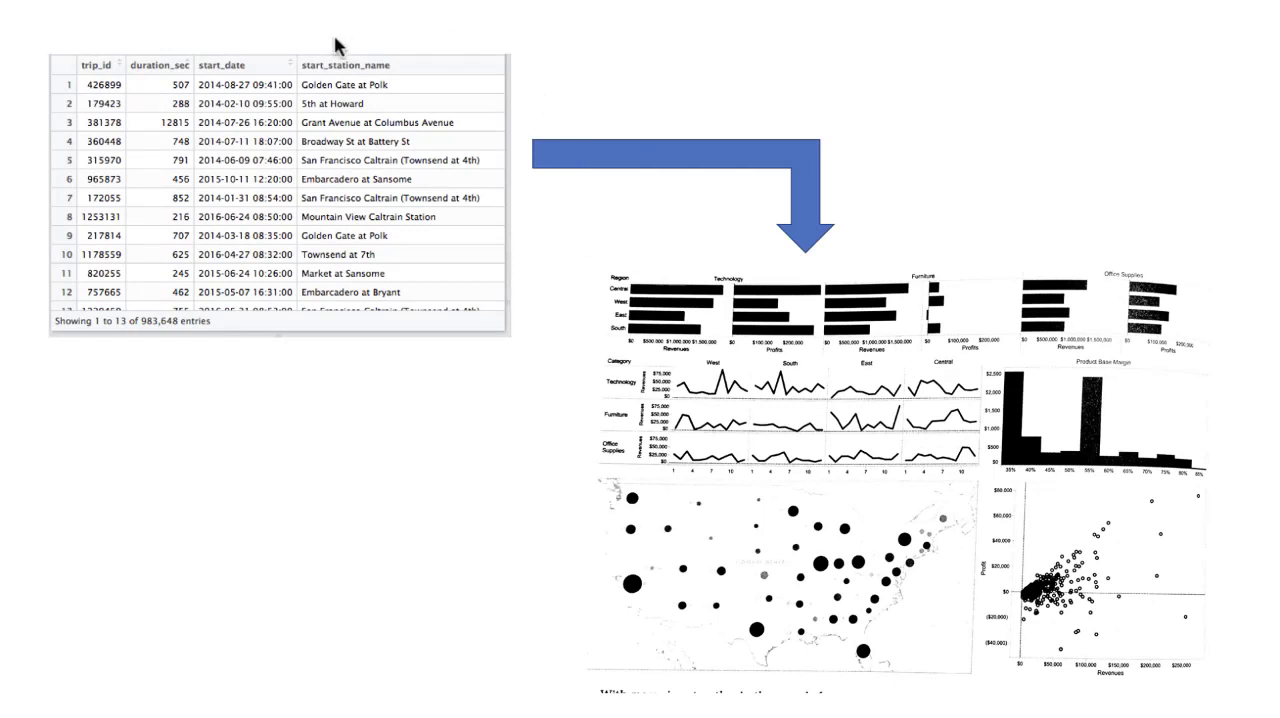
mouse_move(1130, 459)
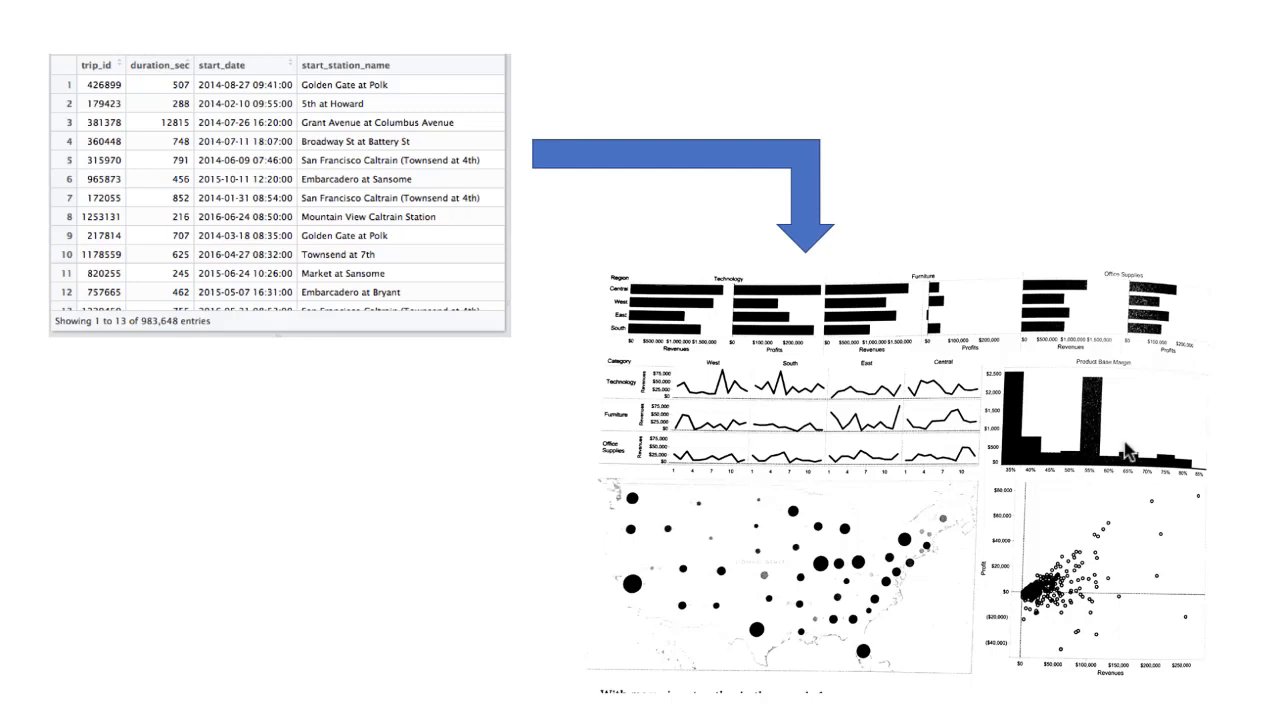
mouse_move(313, 190)
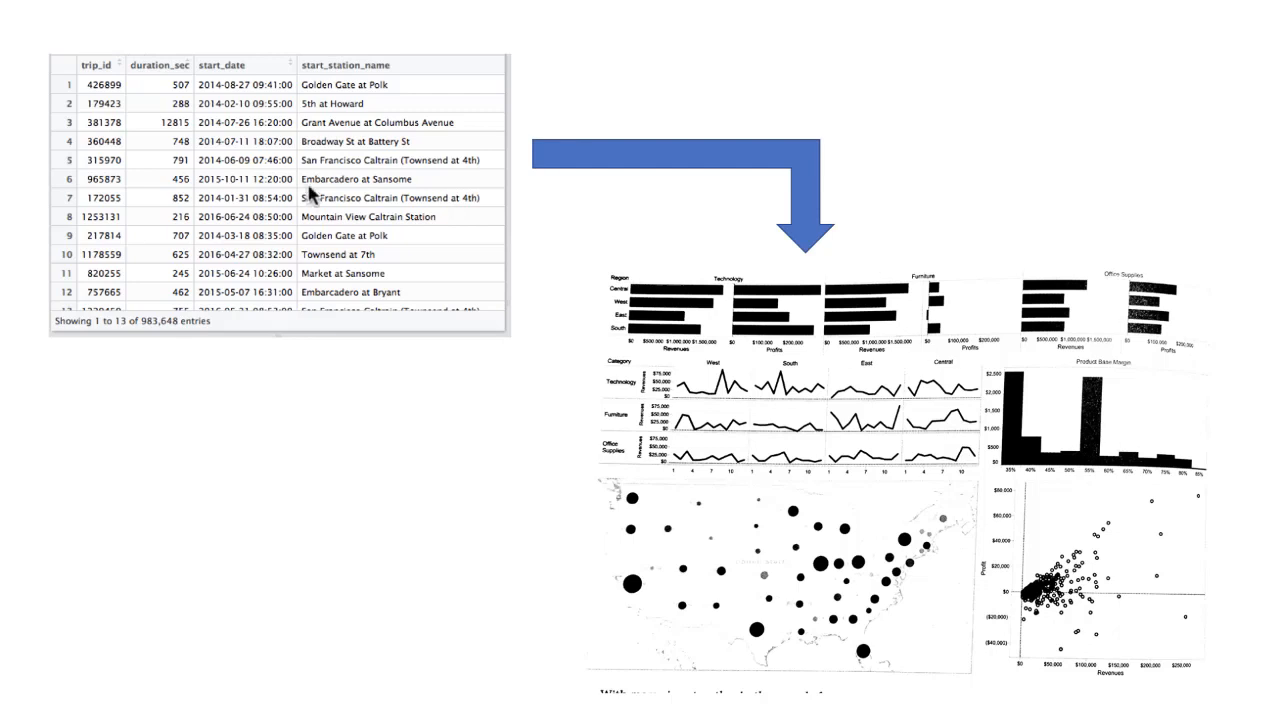
mouse_move(580, 288)
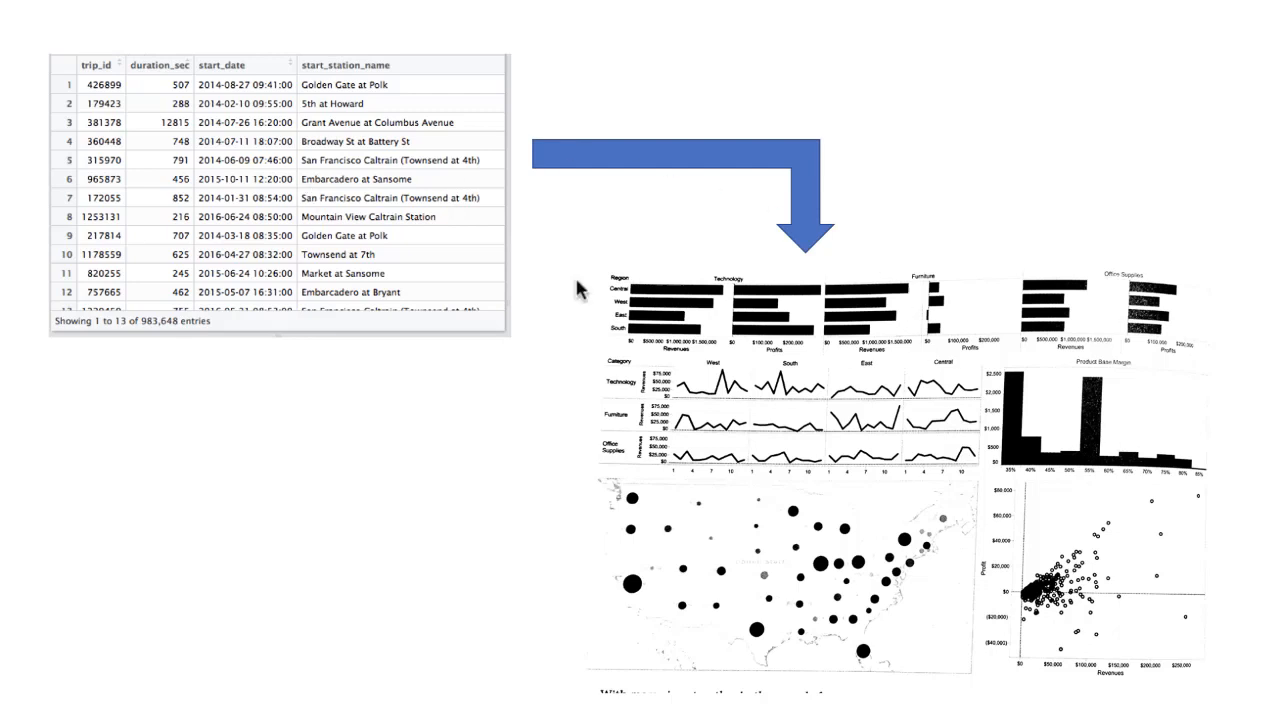